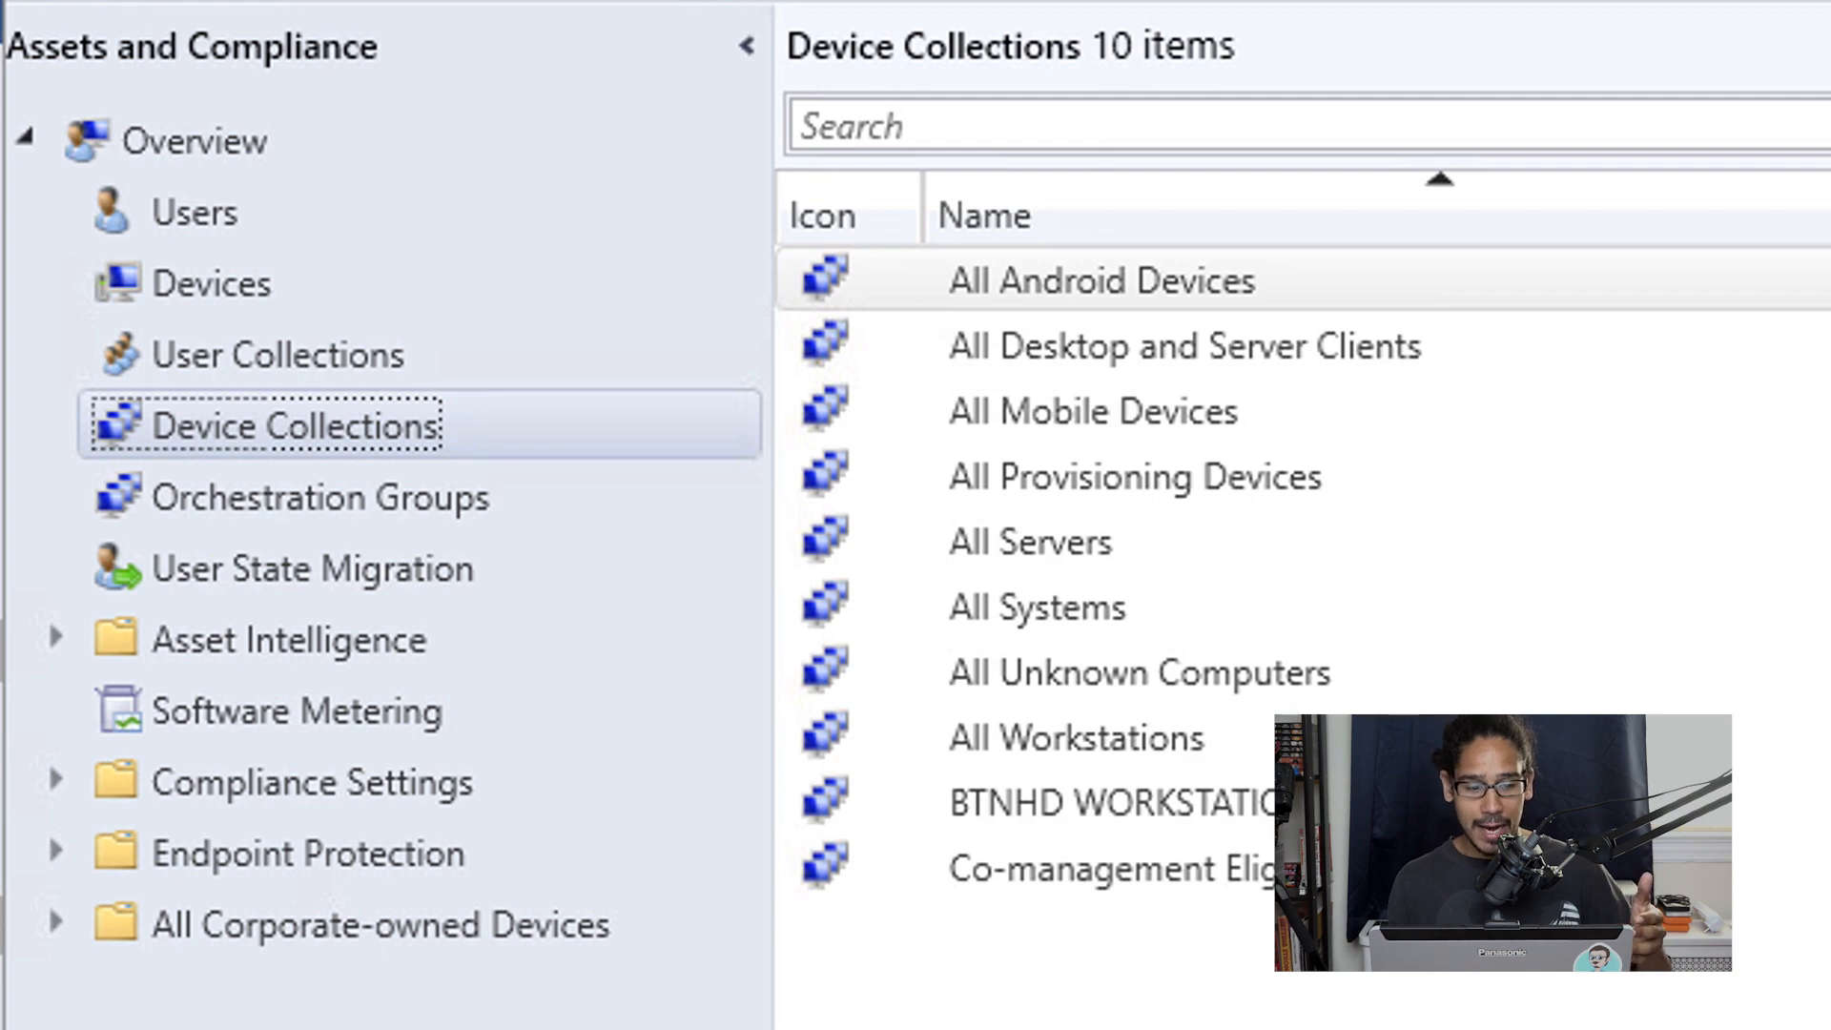
- Create a device collection named 'Microsoft Edge Devices' with All Systems as its limiting collection
{"action": "right_click", "coordinate": [295, 426]}
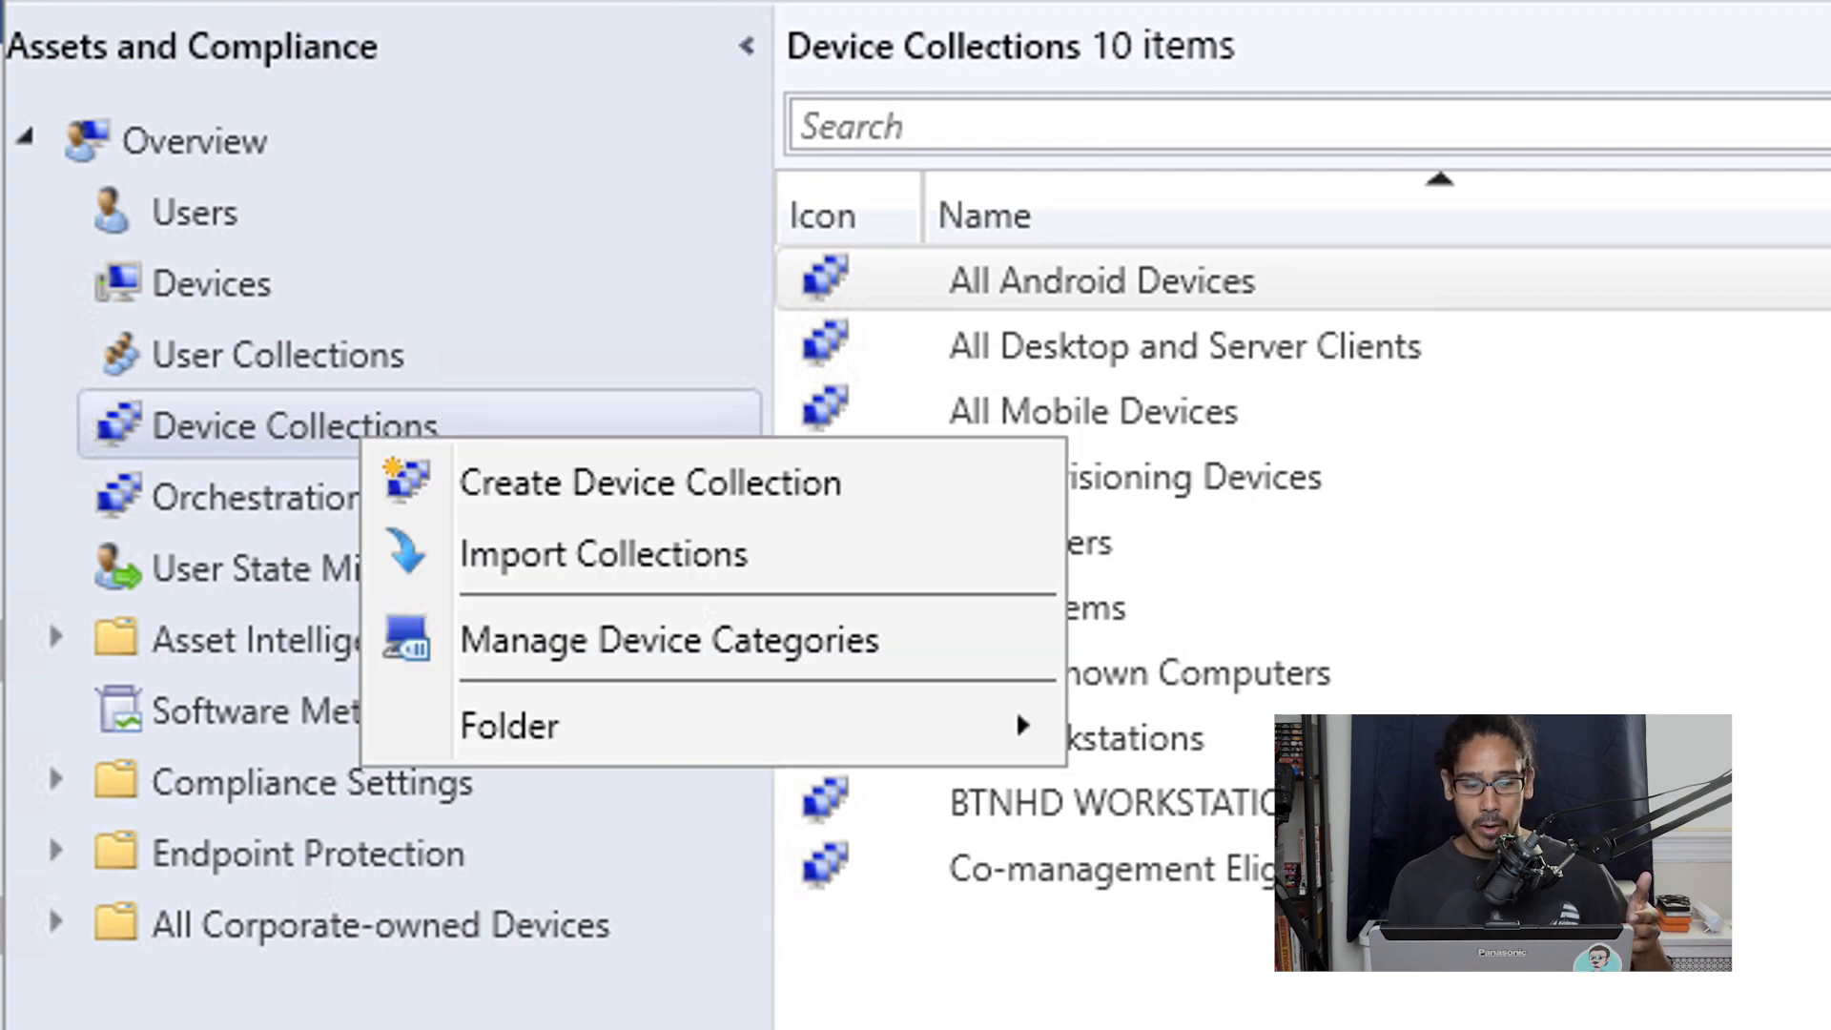
{"action": "left_click", "coordinate": [648, 482]}
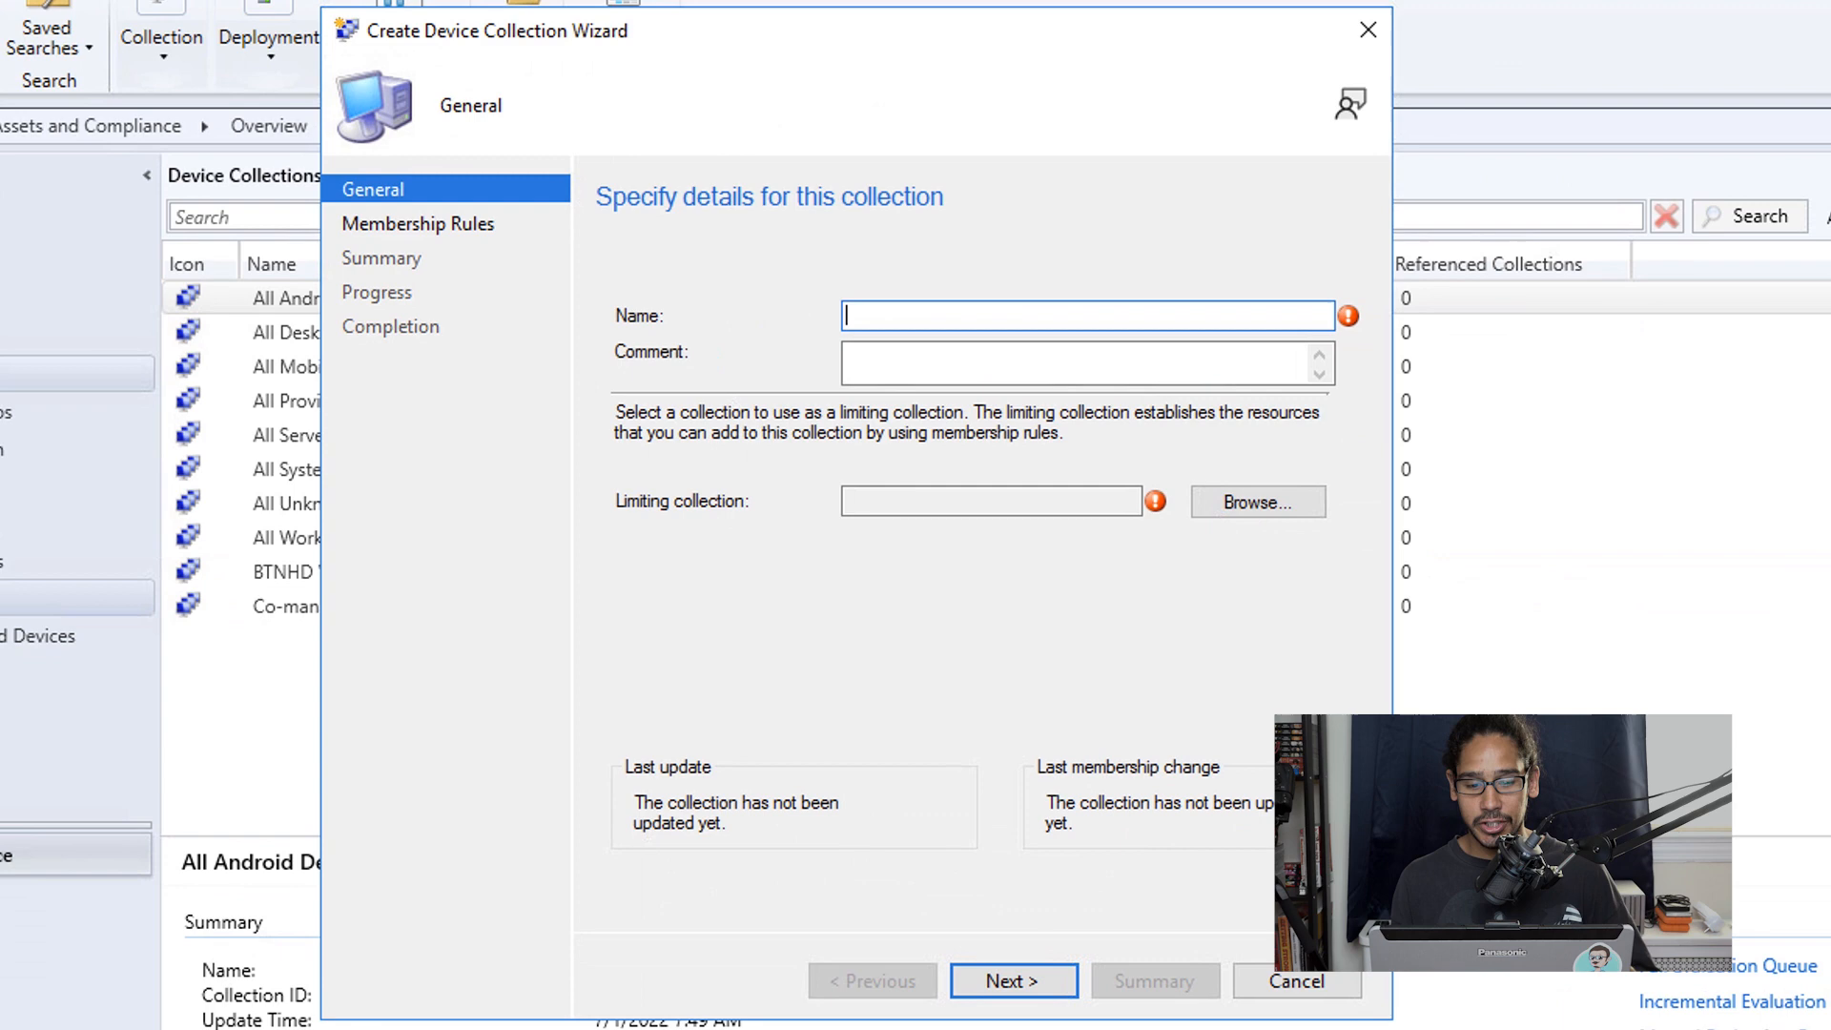
{"action": "type", "text": "Microsoft Edge Devices"}
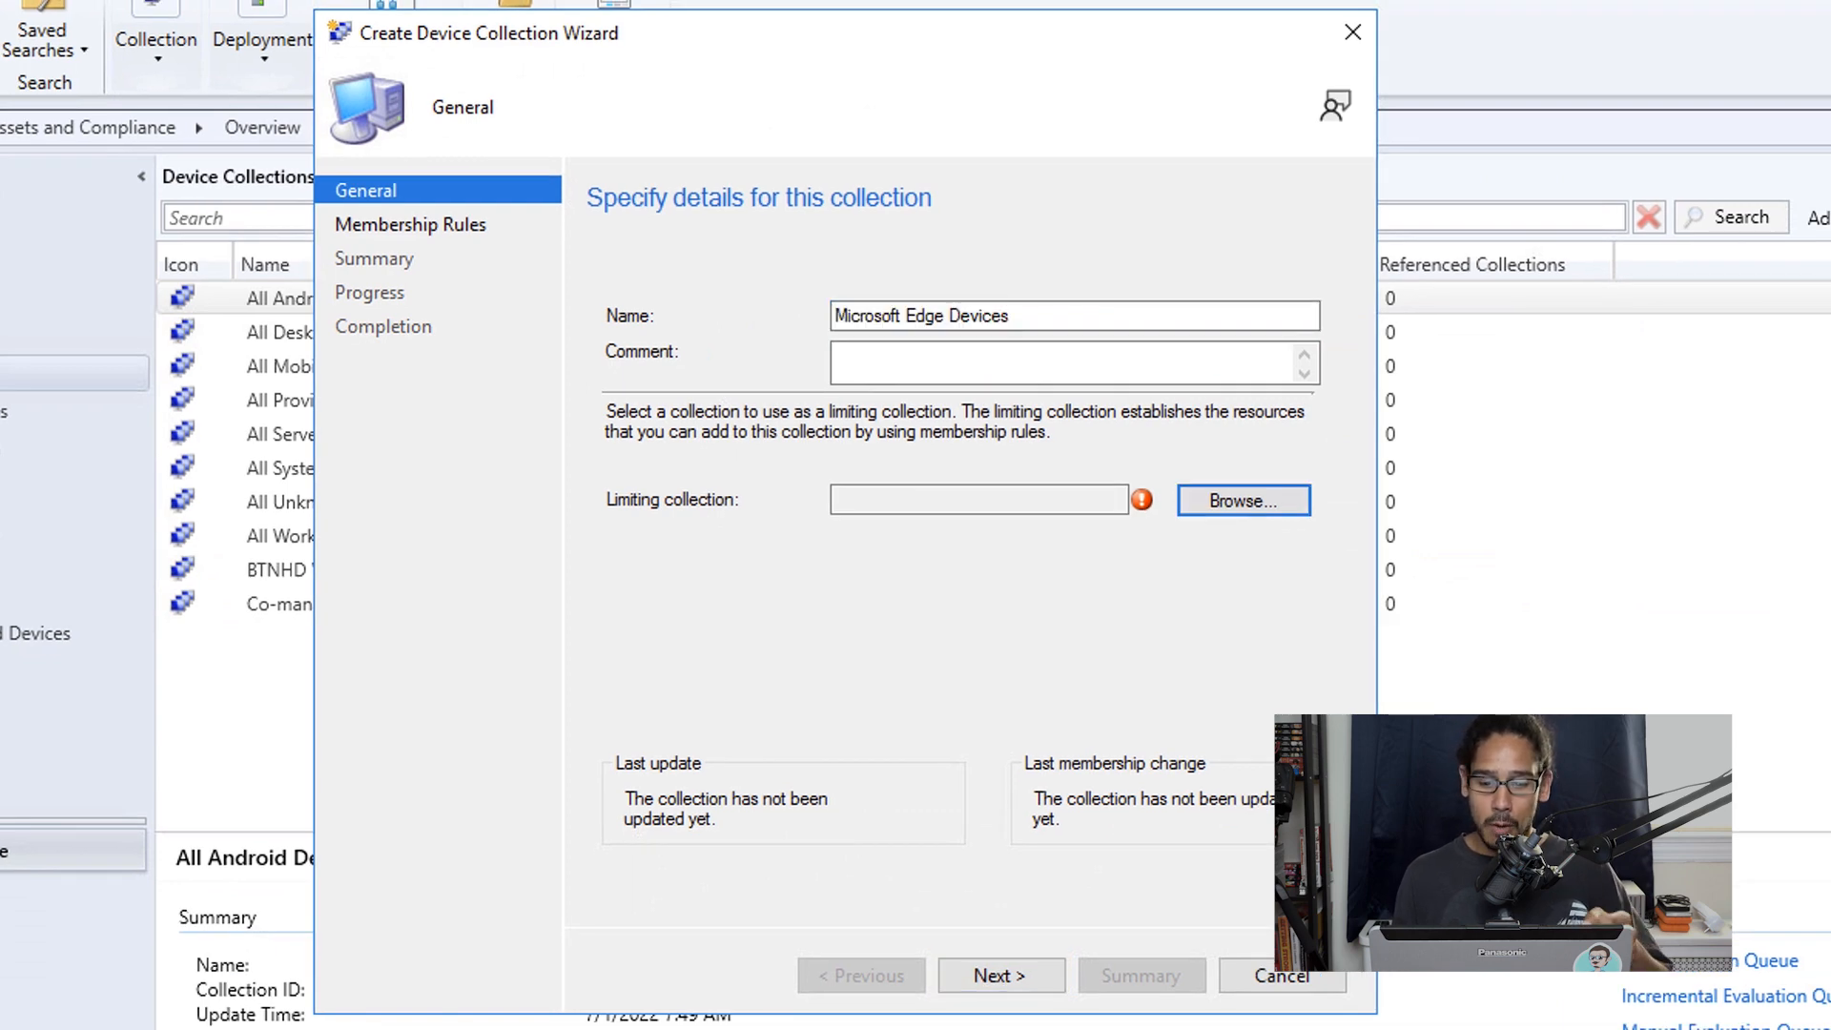
{"action": "left_click", "coordinate": [1241, 500]}
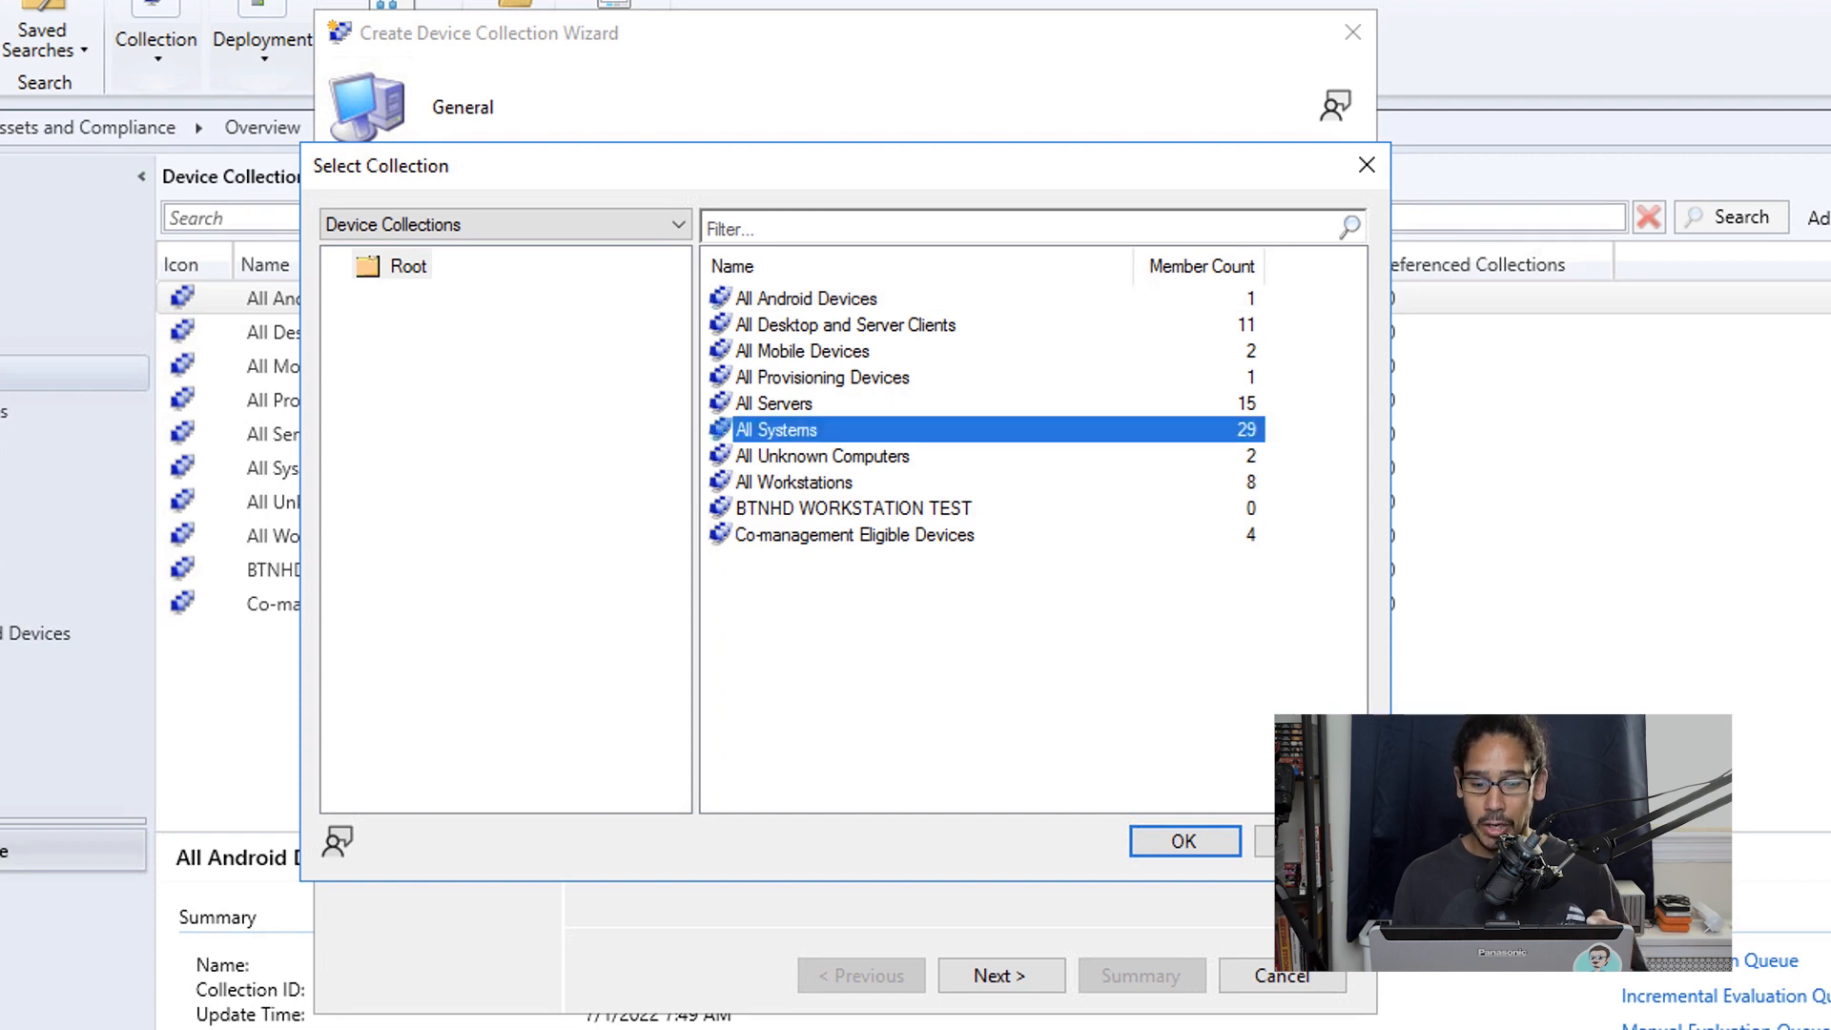
{"action": "left_click", "coordinate": [1183, 841]}
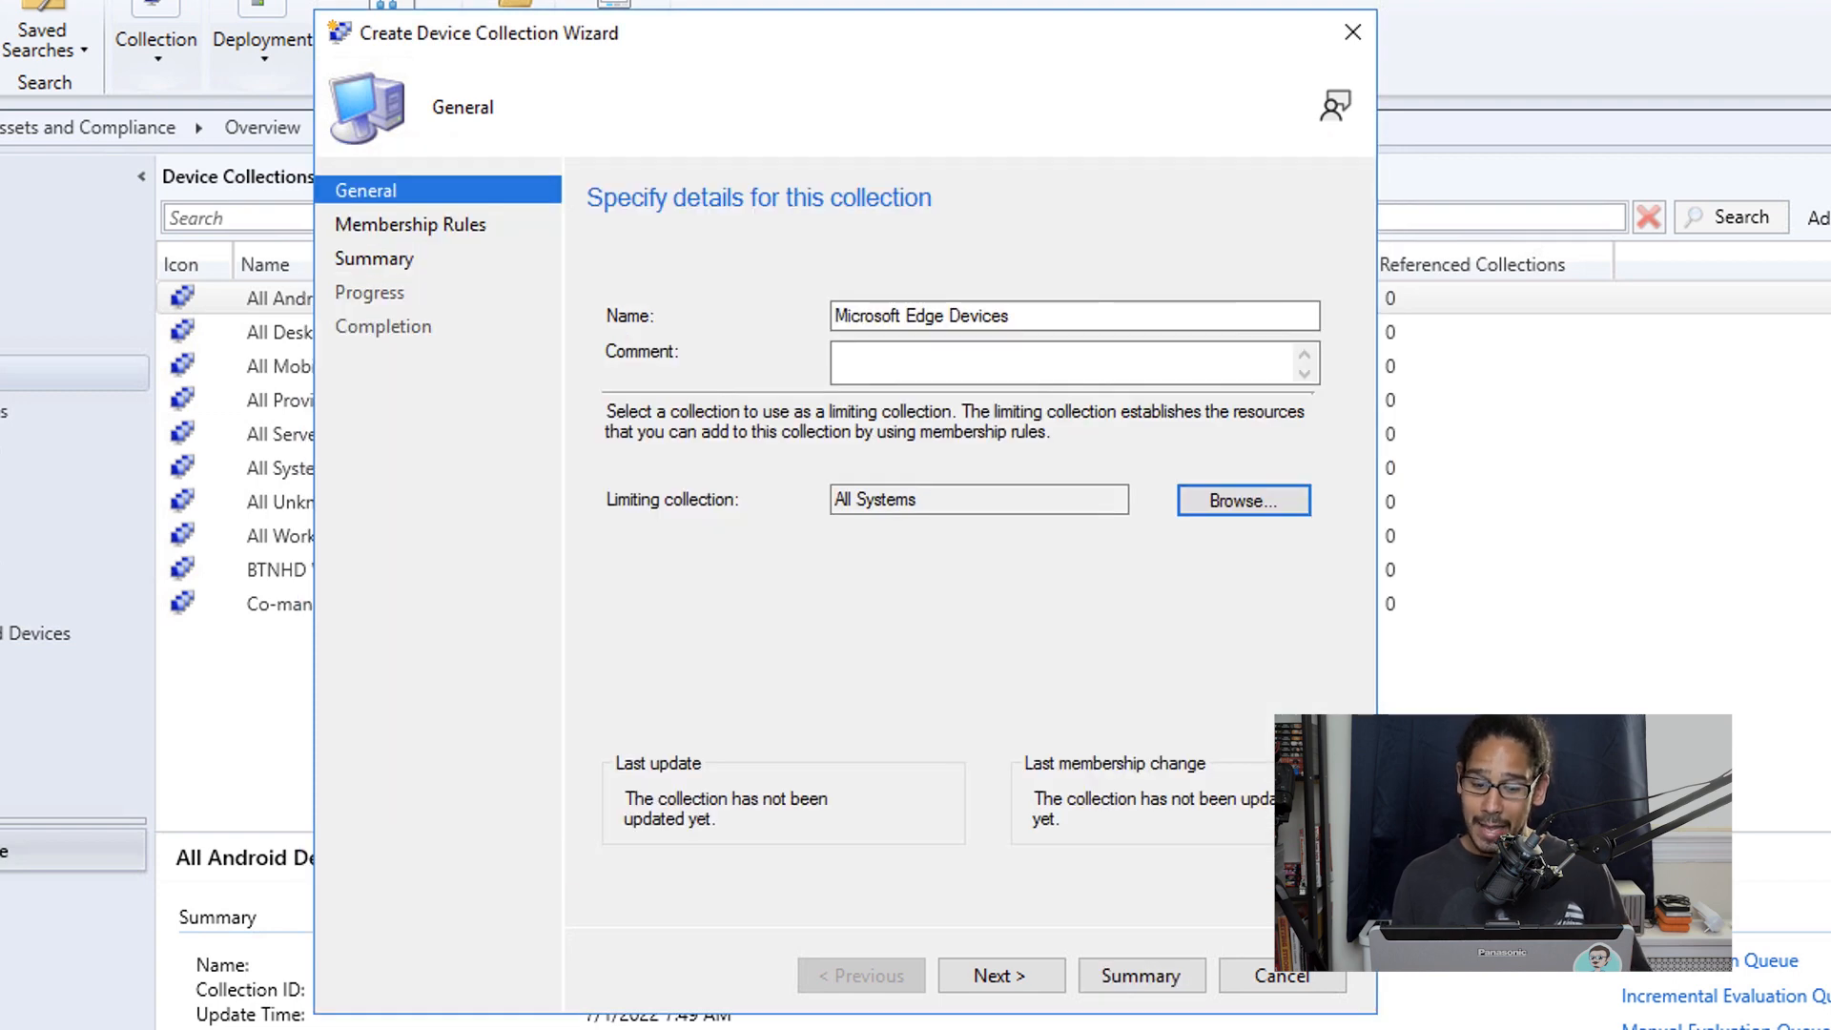
- Add a query membership rule named 'Microsoft Edge Query' and define its query statement criteria
{"action": "left_click", "coordinate": [998, 975]}
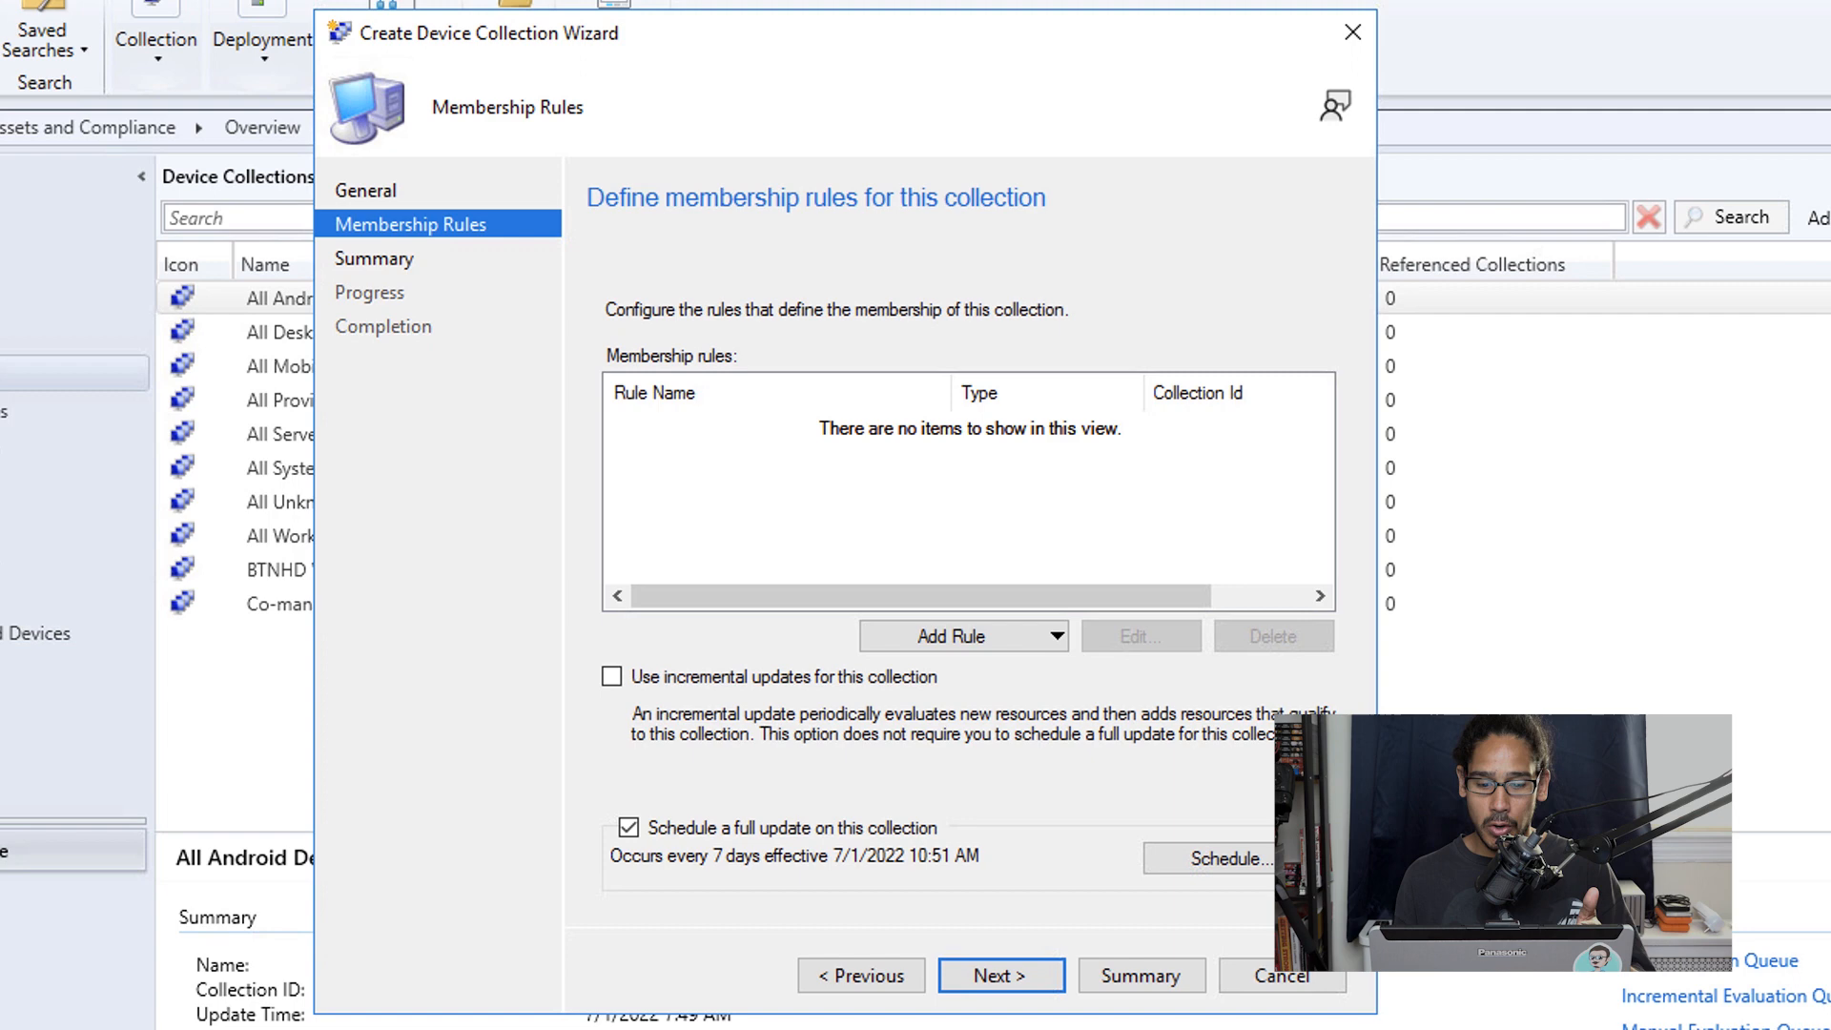
{"action": "left_click", "coordinate": [962, 636]}
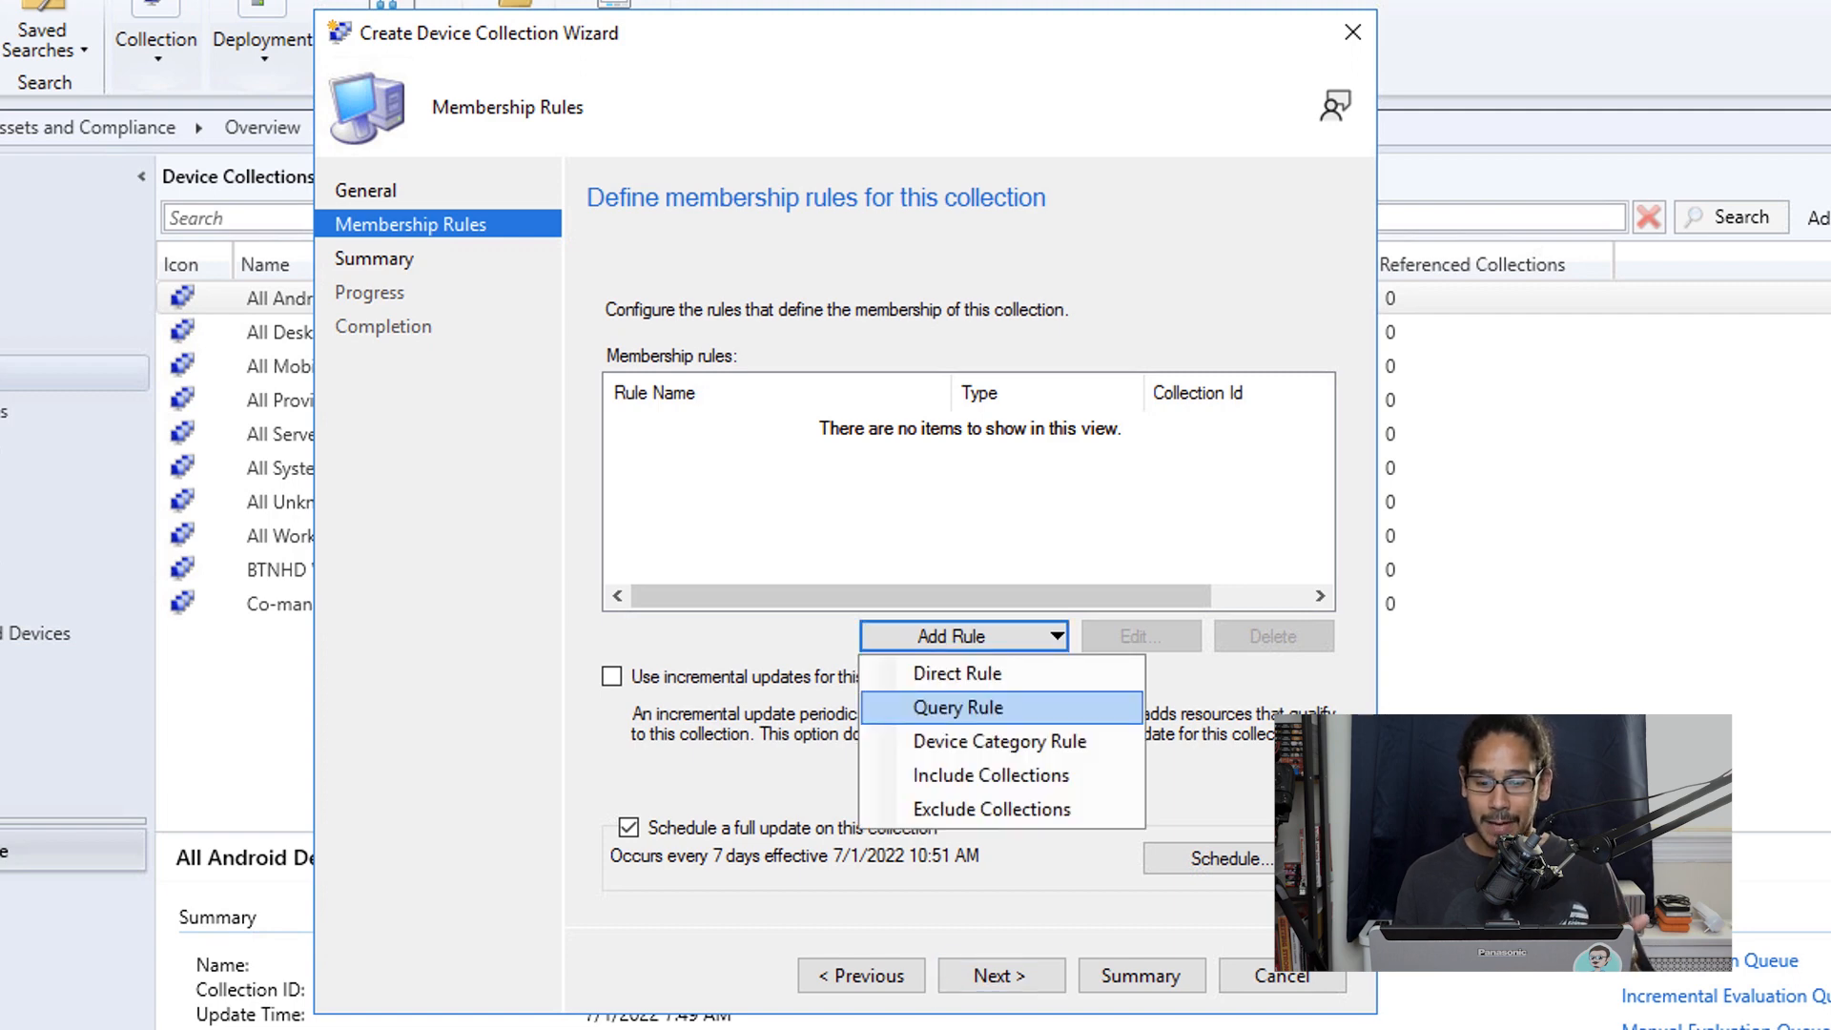
{"action": "left_click", "coordinate": [956, 706]}
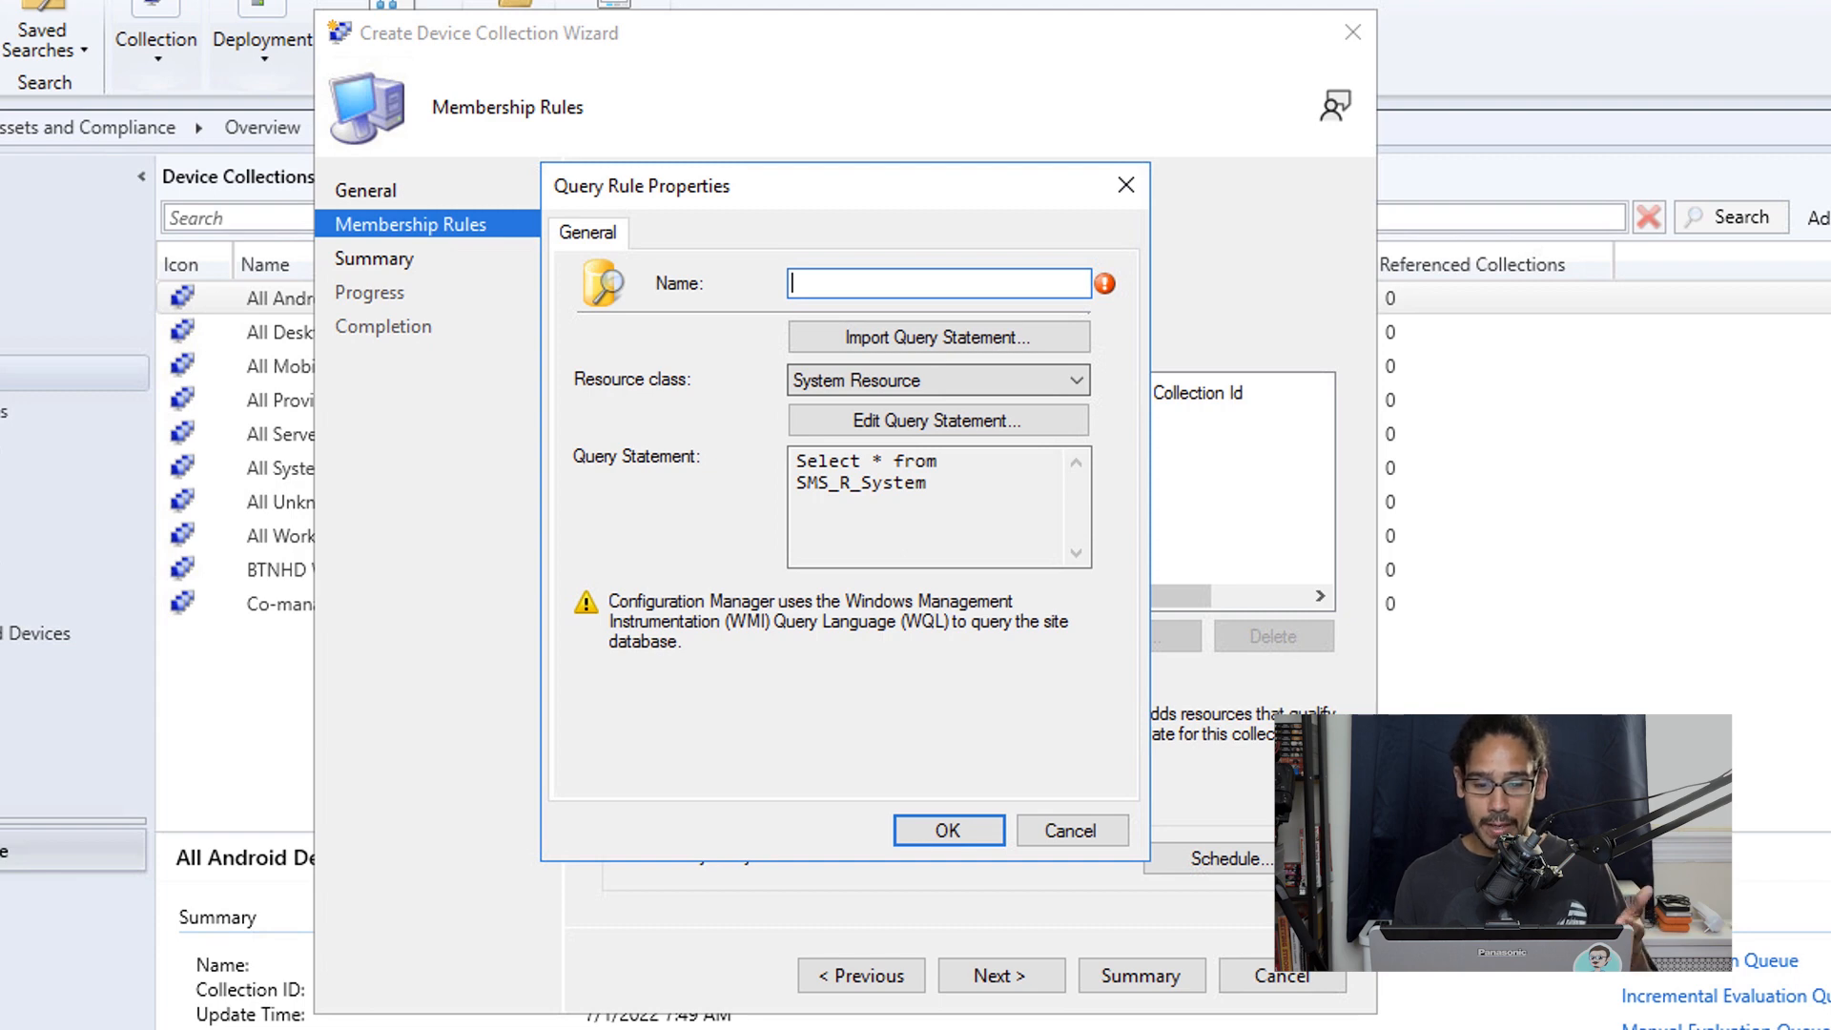
{"action": "type", "text": "Microsoft Edge Query"}
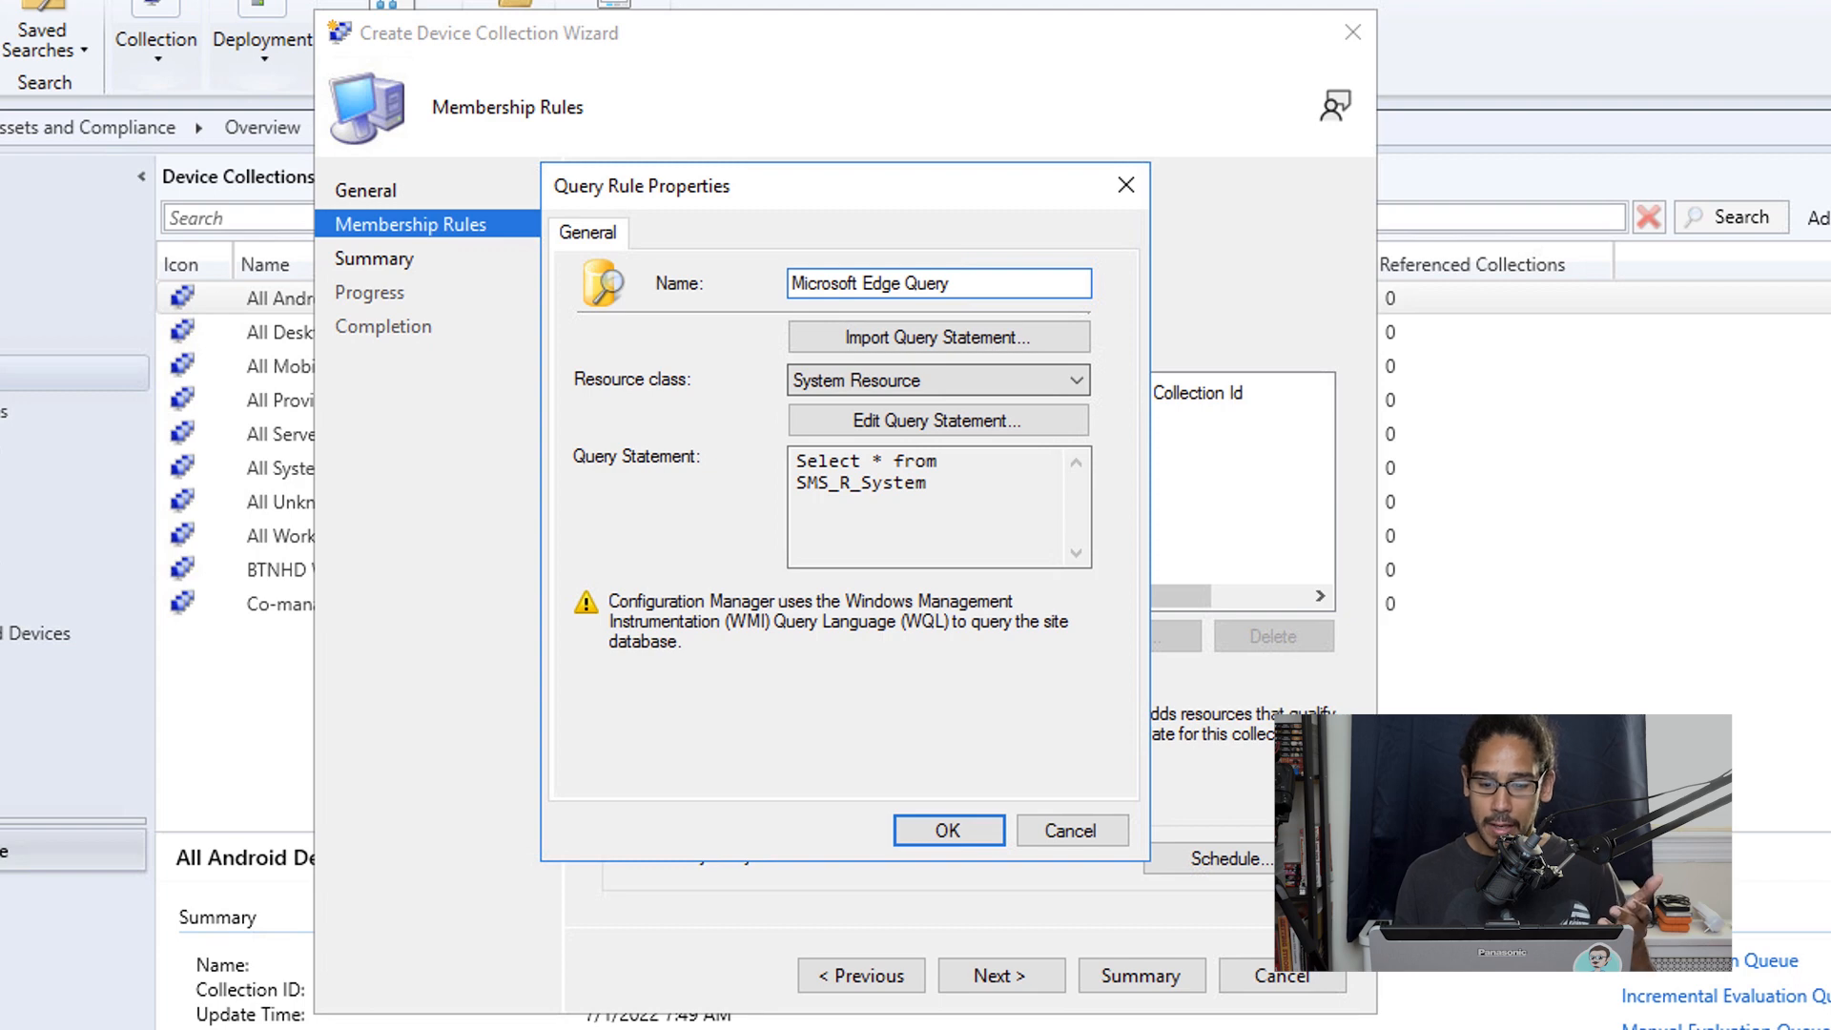
{"action": "left_click", "coordinate": [939, 419]}
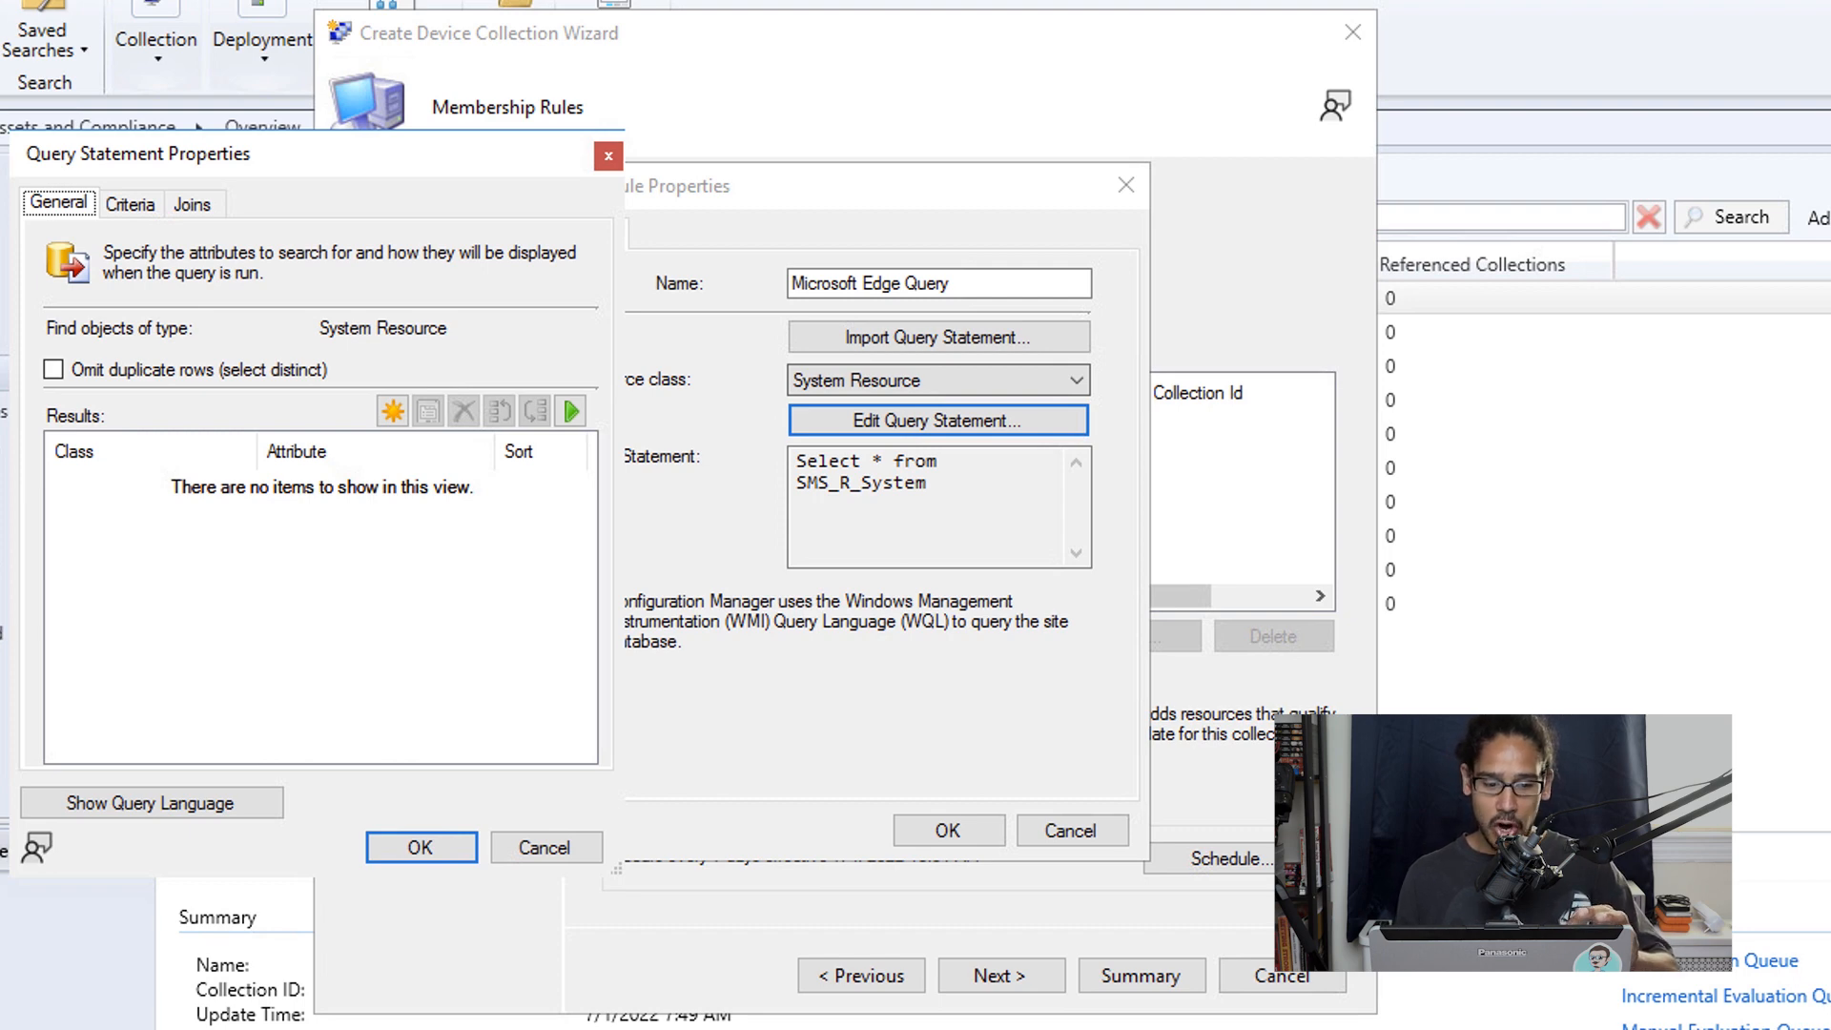
{"action": "left_click", "coordinate": [151, 803]}
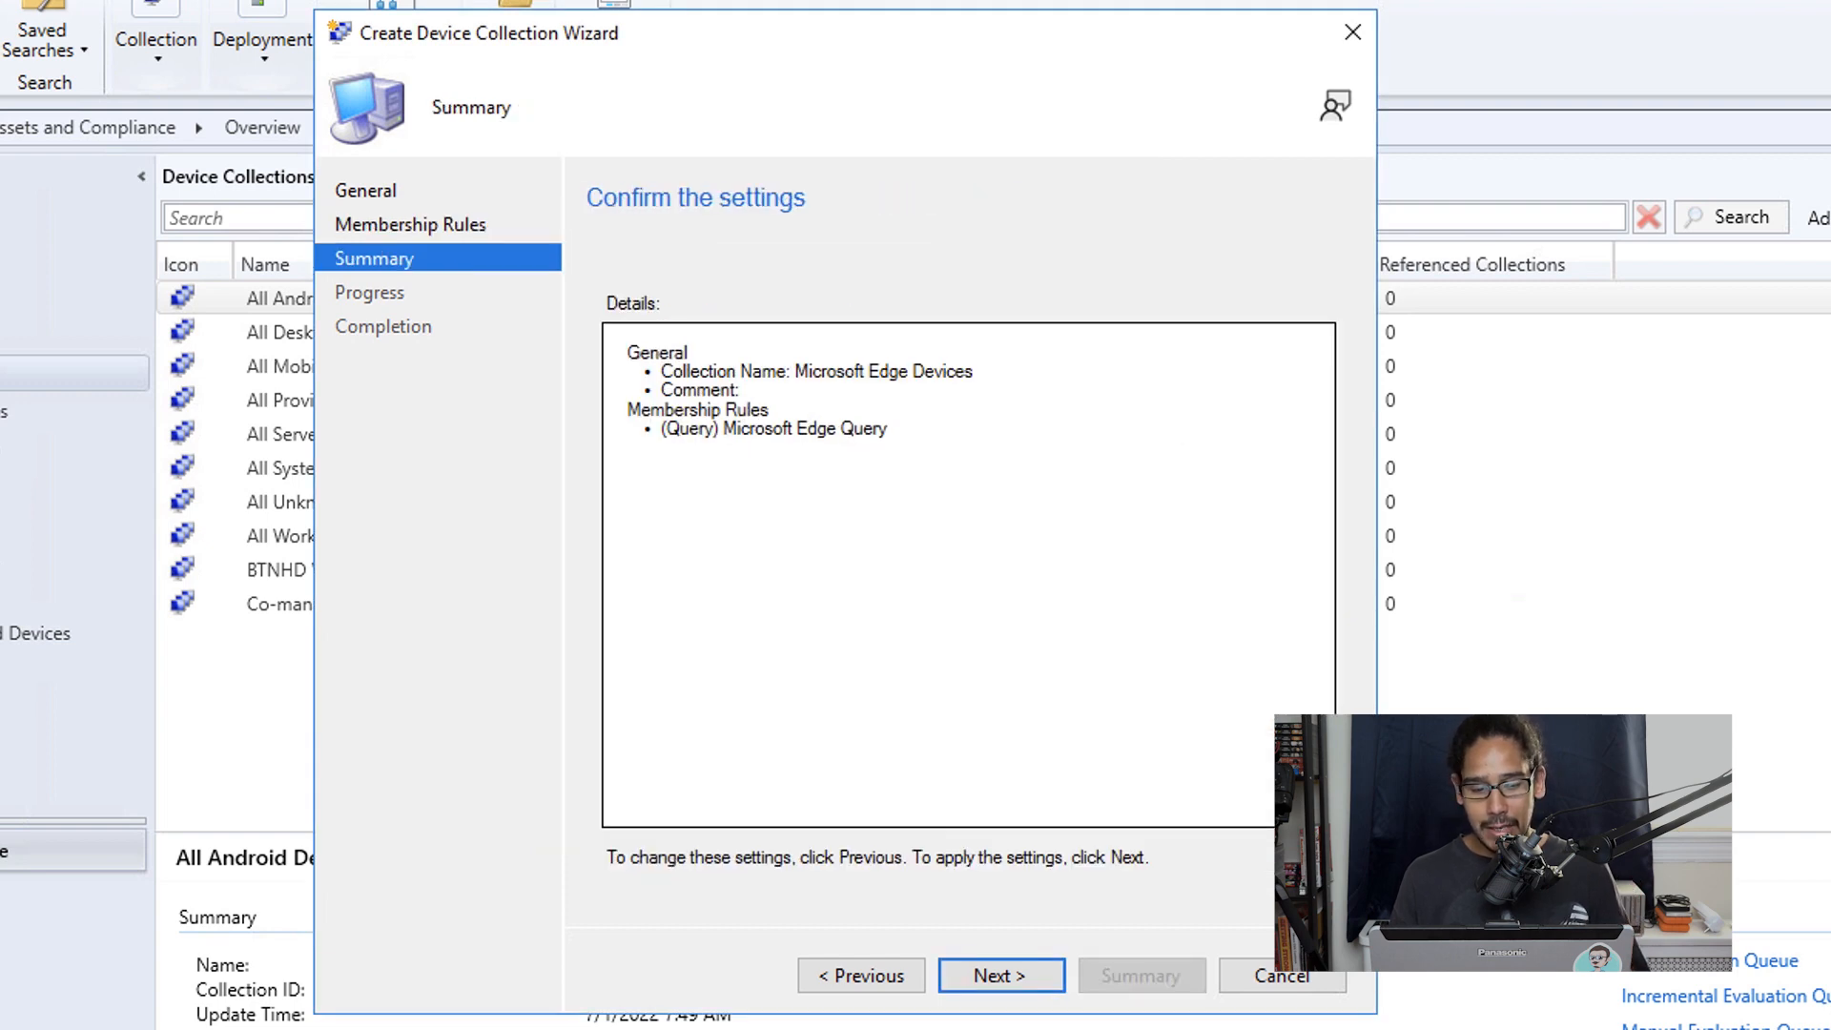
- Complete the wizard and view Microsoft Edge Devices listing its one member, VWINDOWS11
{"action": "left_click", "coordinate": [1000, 975]}
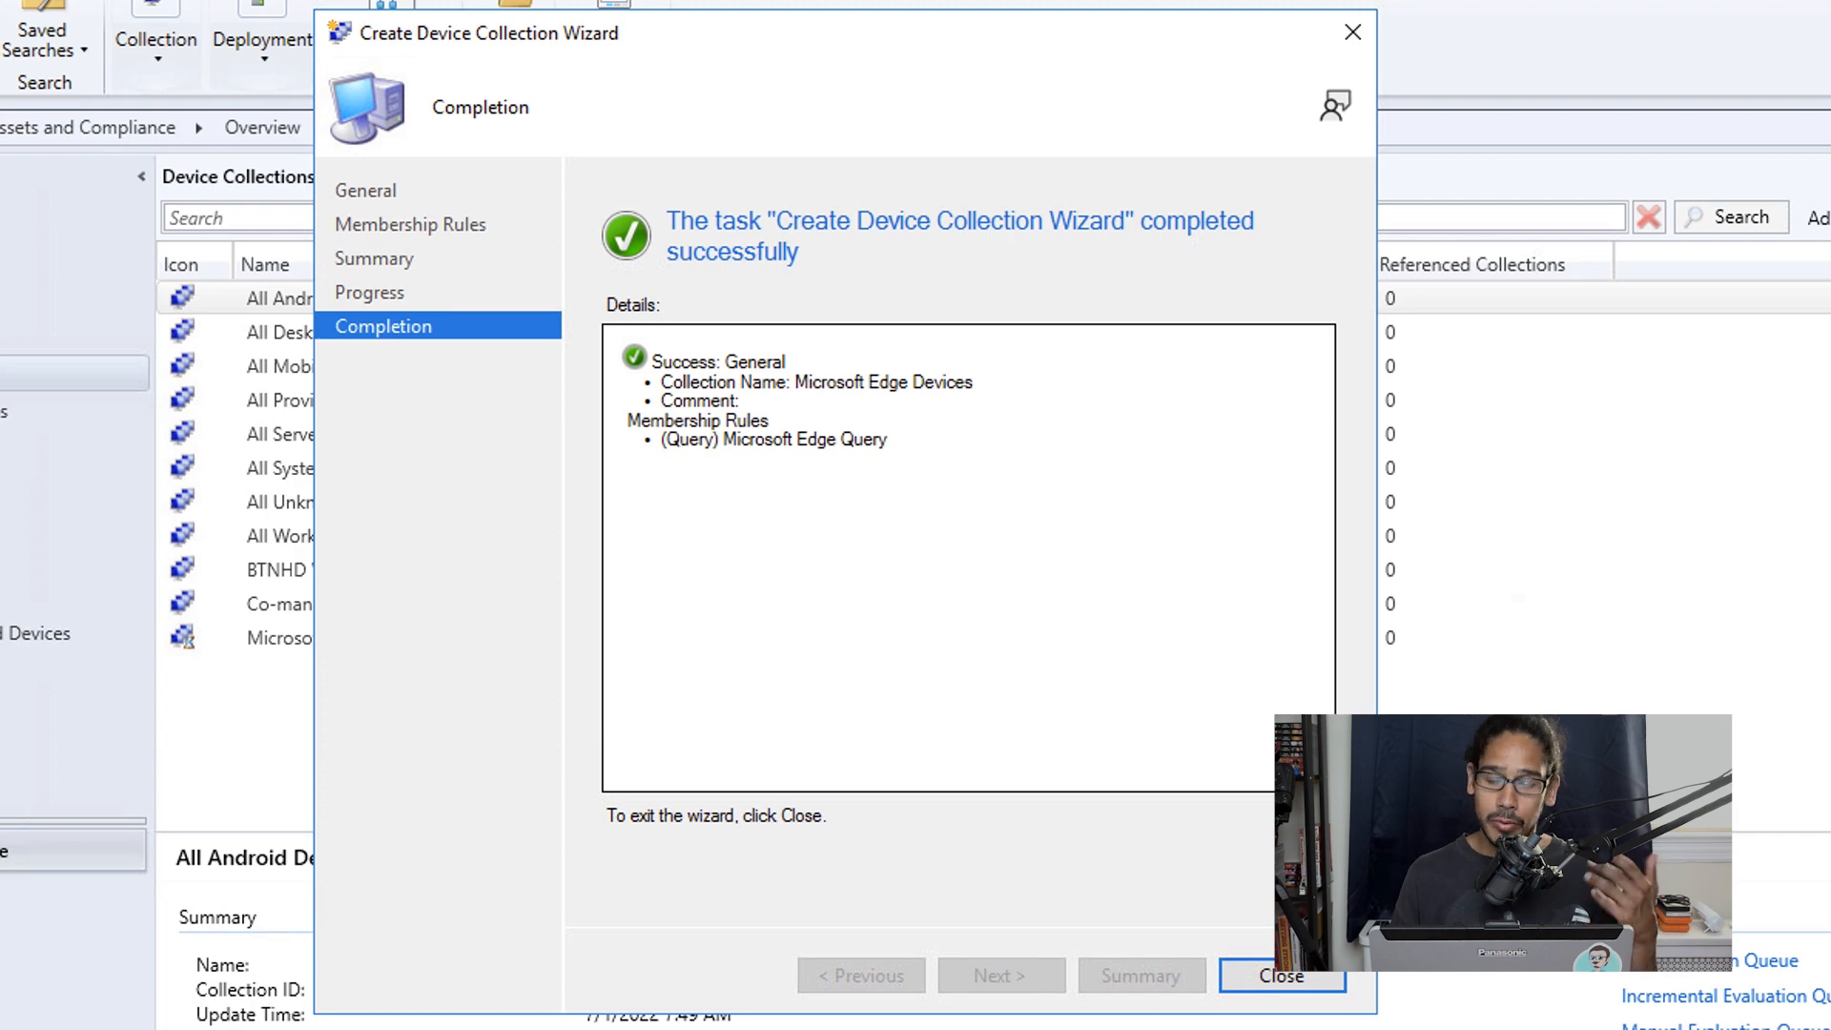
{"action": "left_click", "coordinate": [1280, 974]}
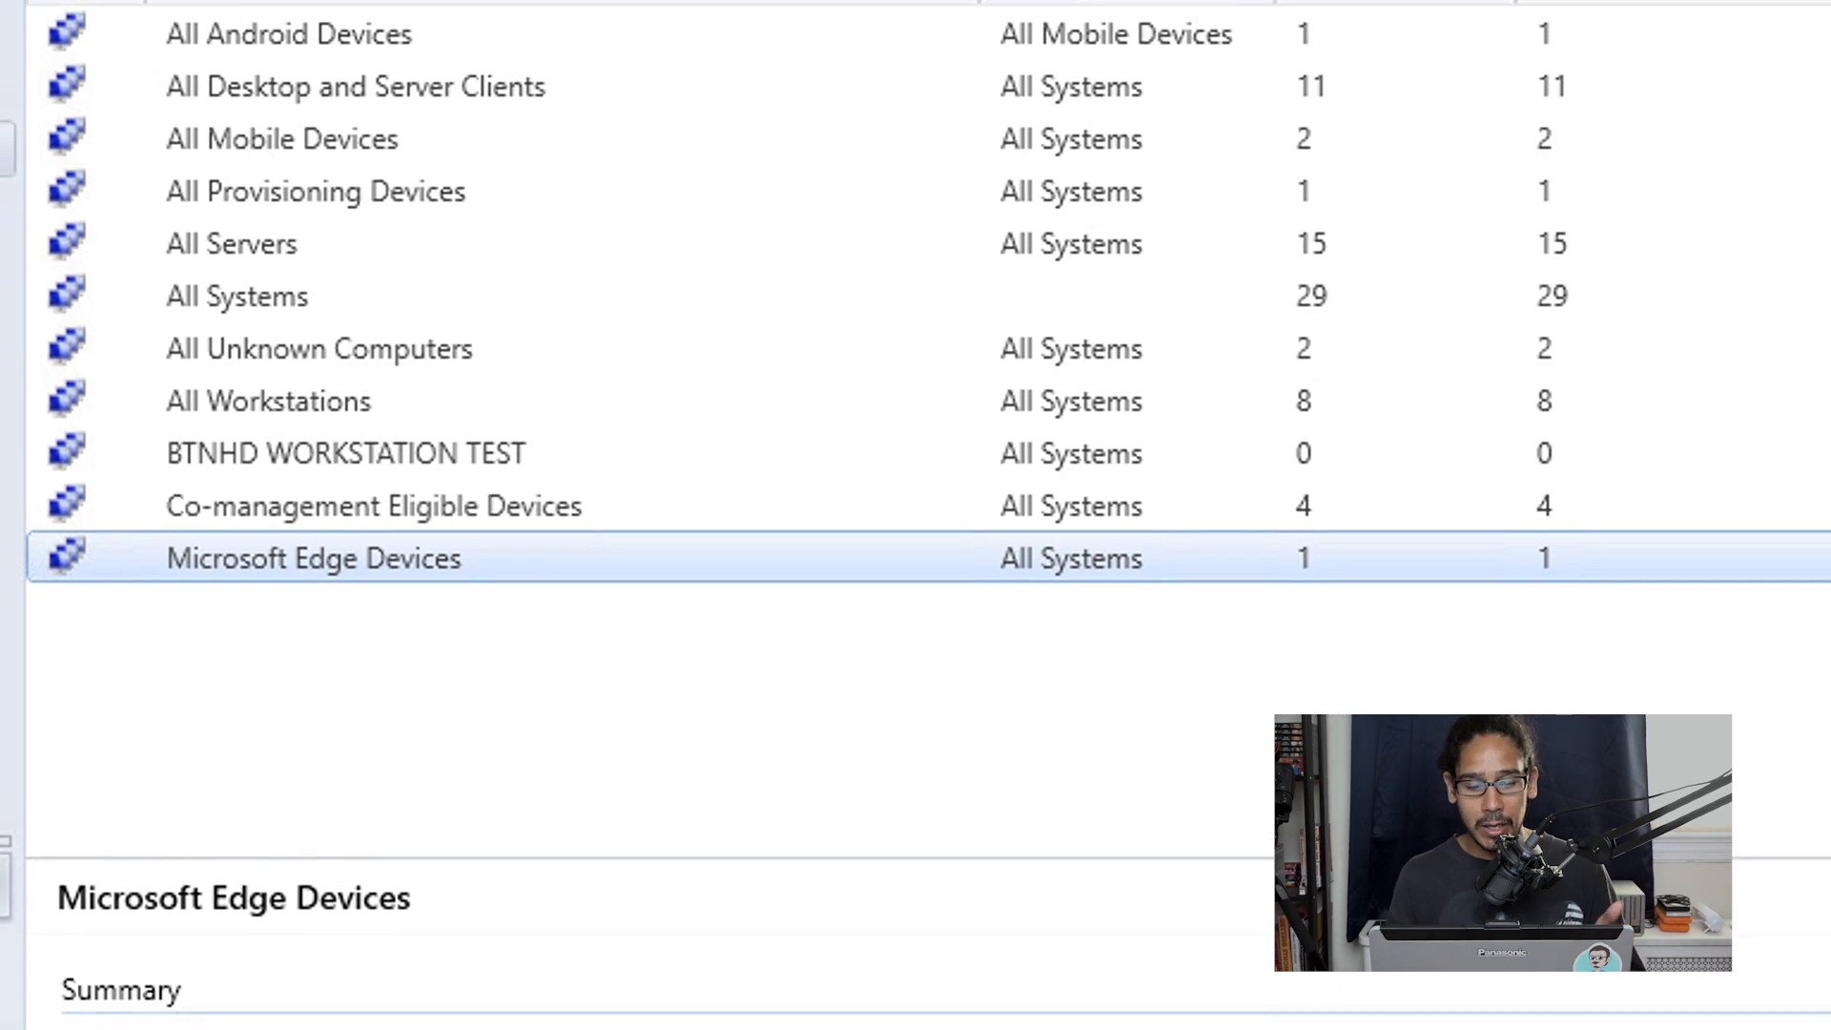
{"action": "double_click", "coordinate": [313, 559]}
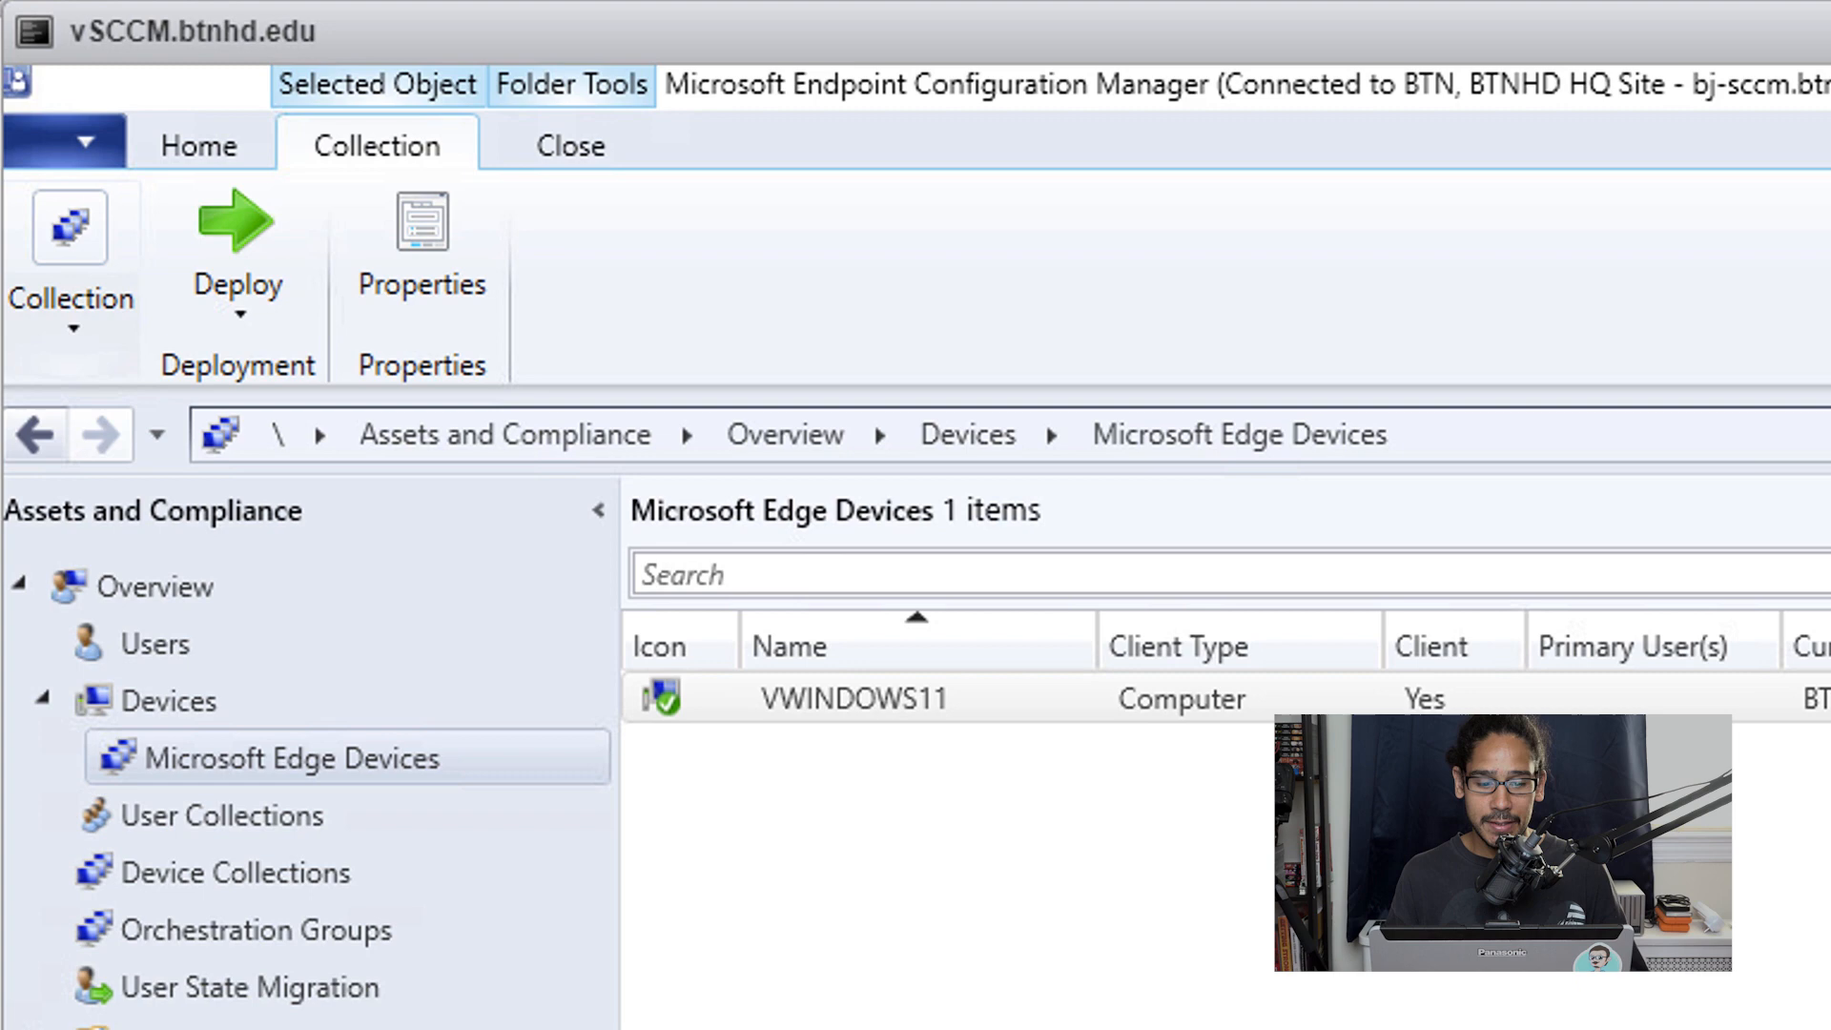